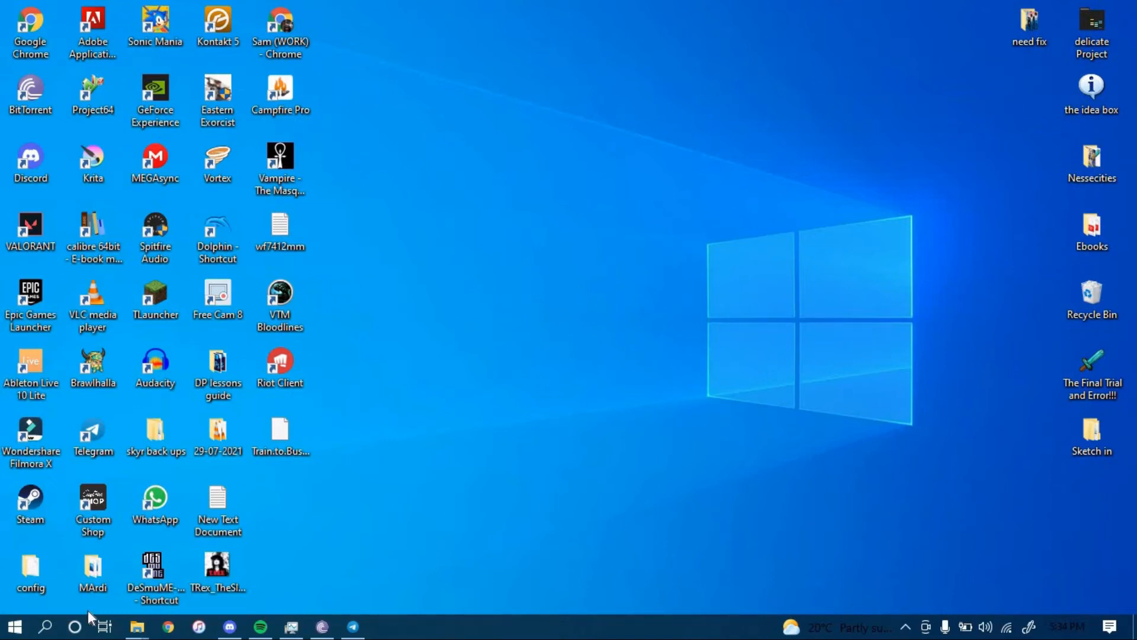
mouse_move(83, 620)
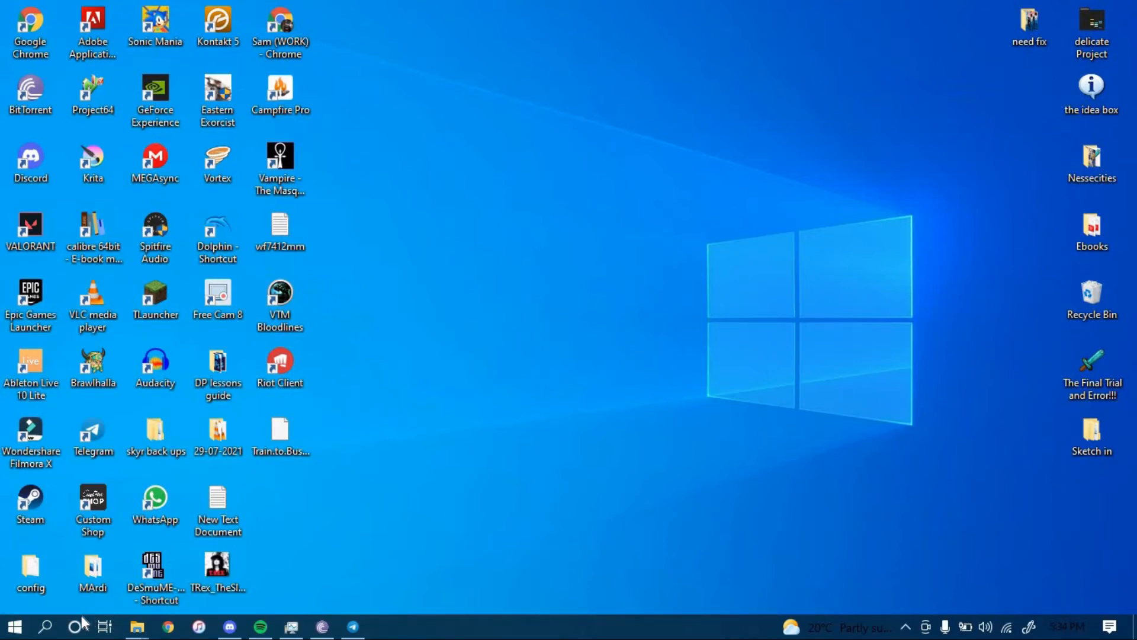
mouse_move(76, 625)
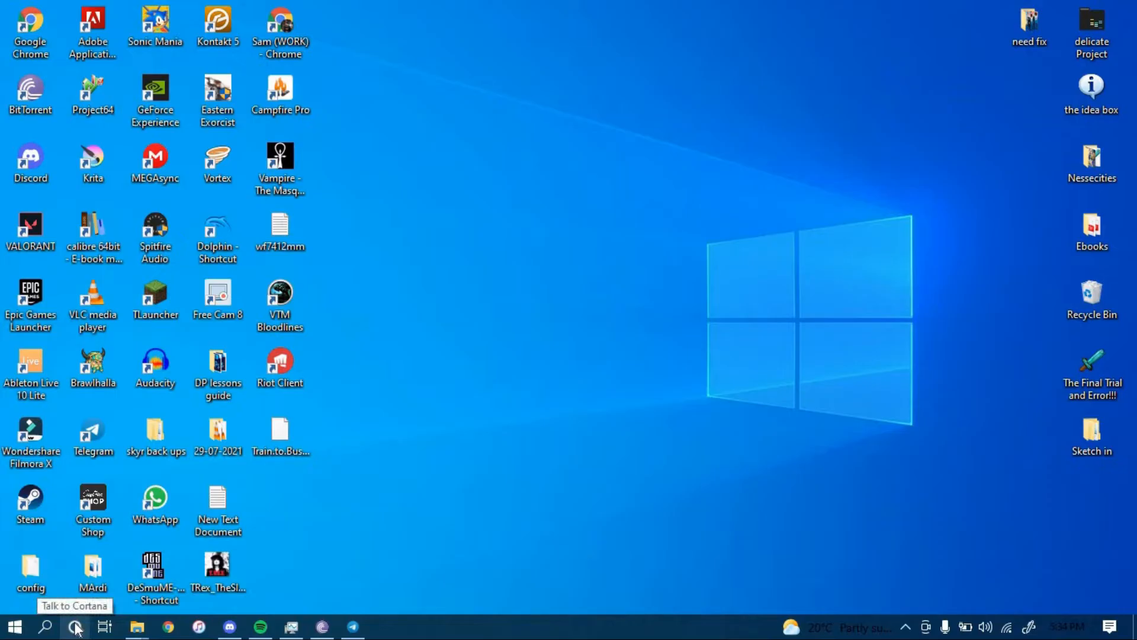
mouse_move(584, 356)
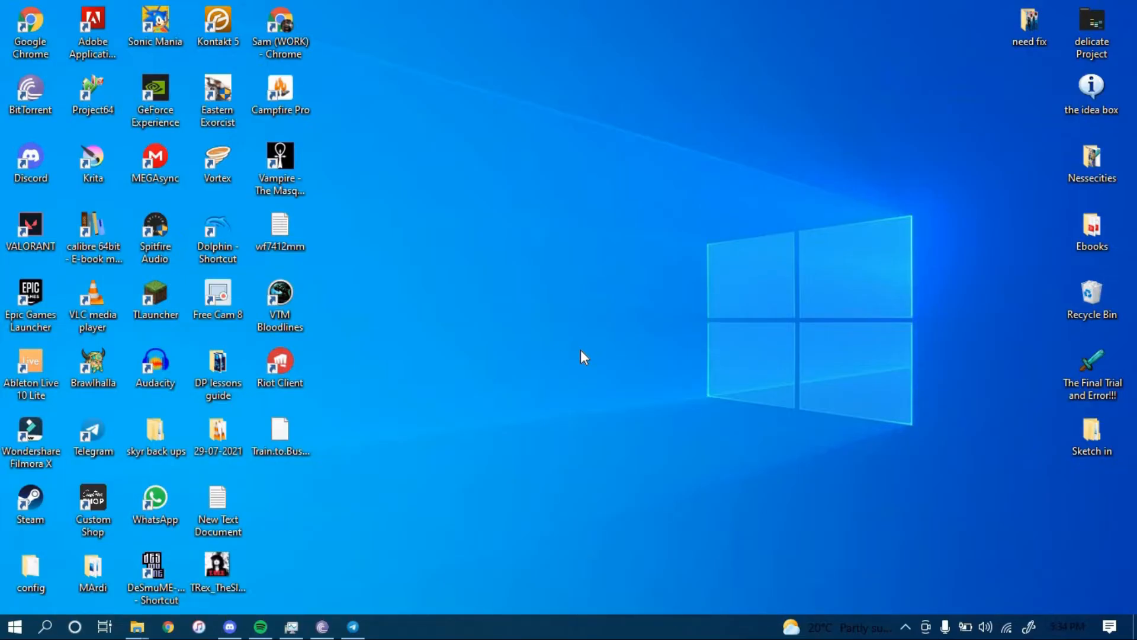
mouse_move(590, 263)
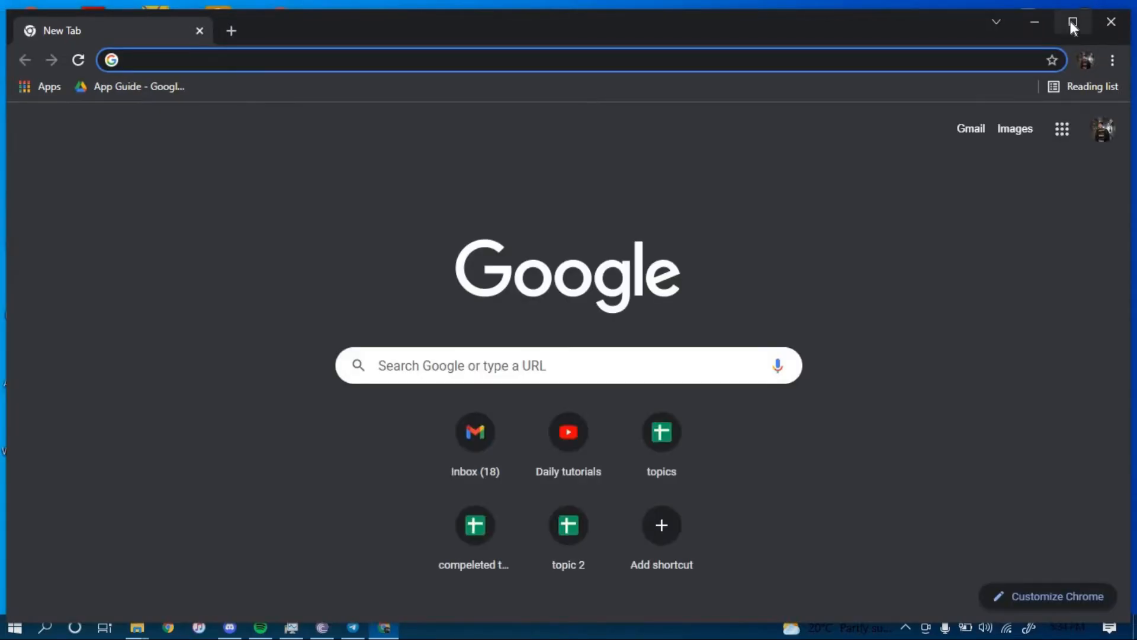
Step: Navigate from pnb.com.ph to the Internet Banking login page and begin Forgot Password recovery
click(1075, 21)
text(pnb.com.ph)
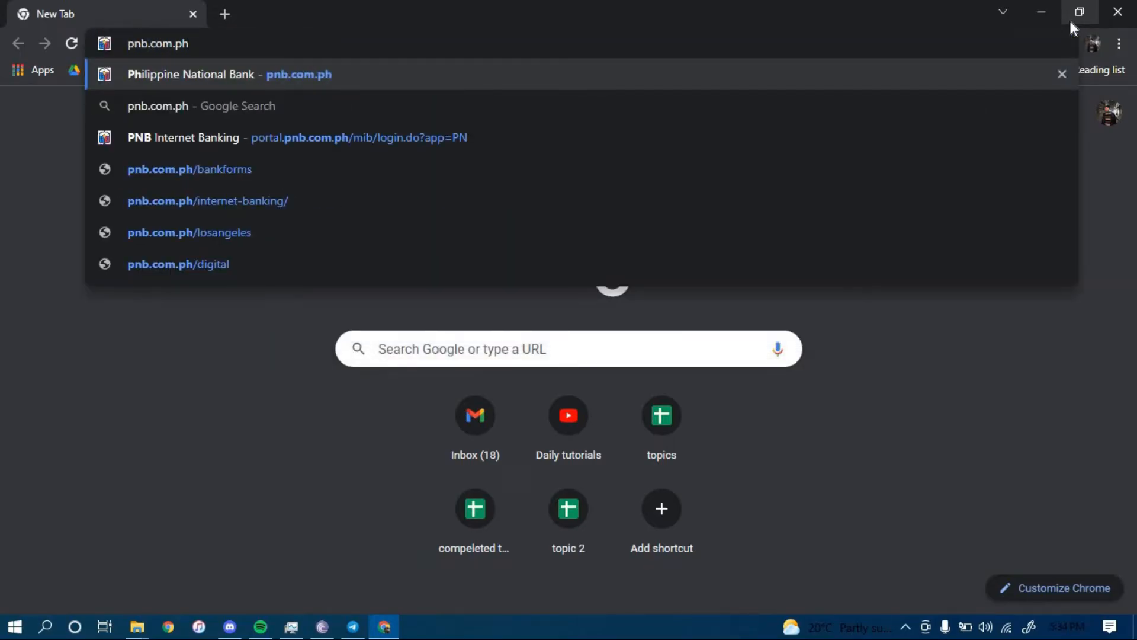
click(225, 74)
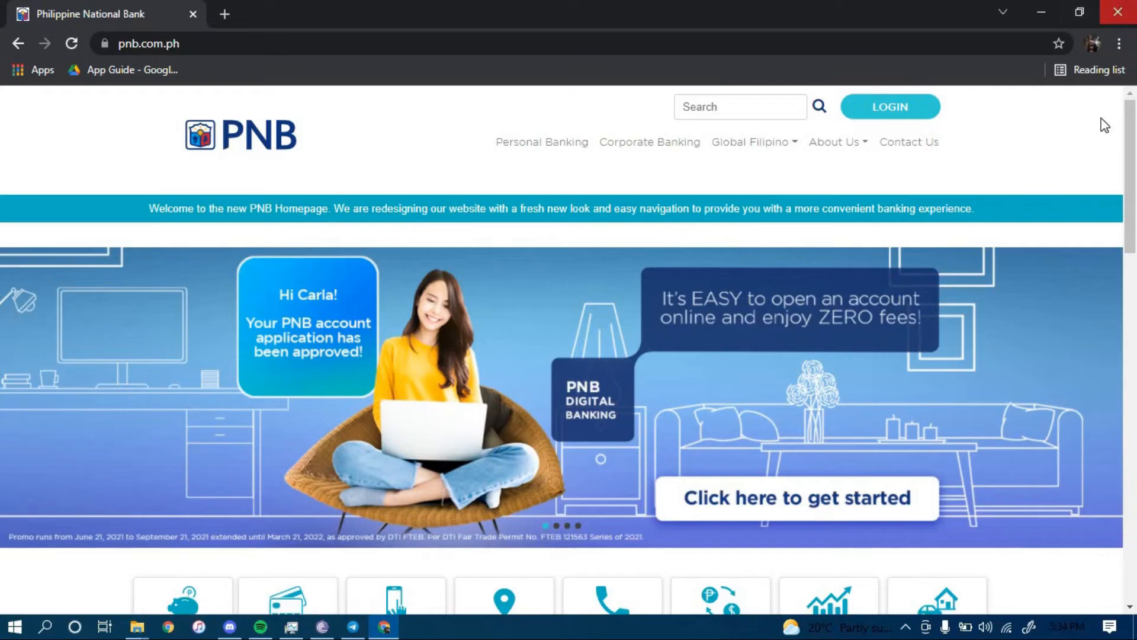
mouse_move(988, 250)
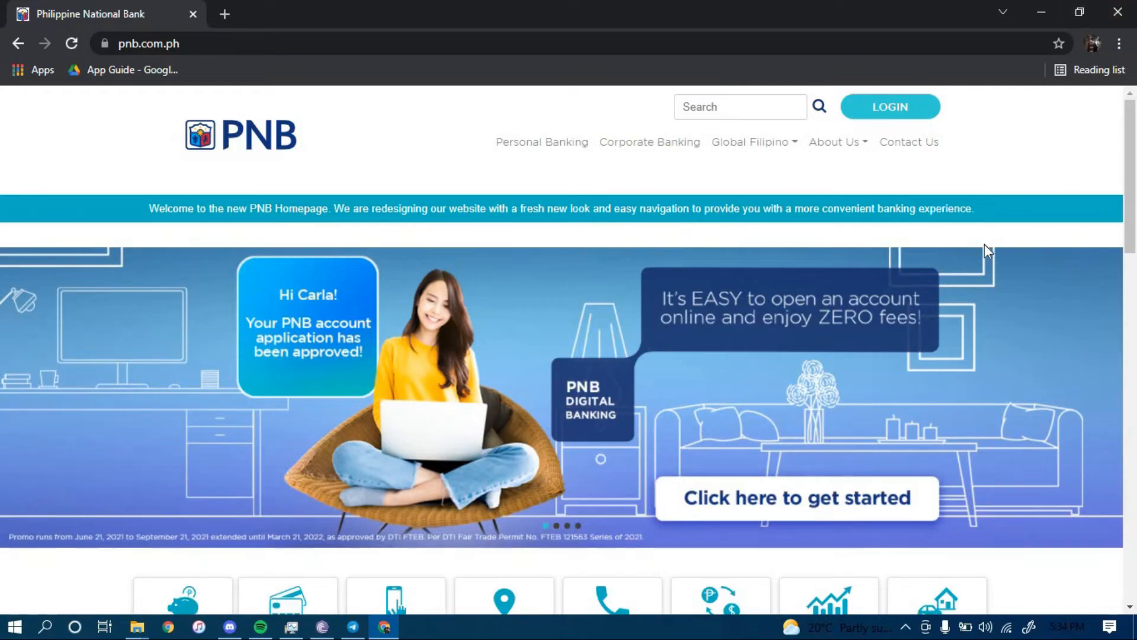
mouse_move(905, 113)
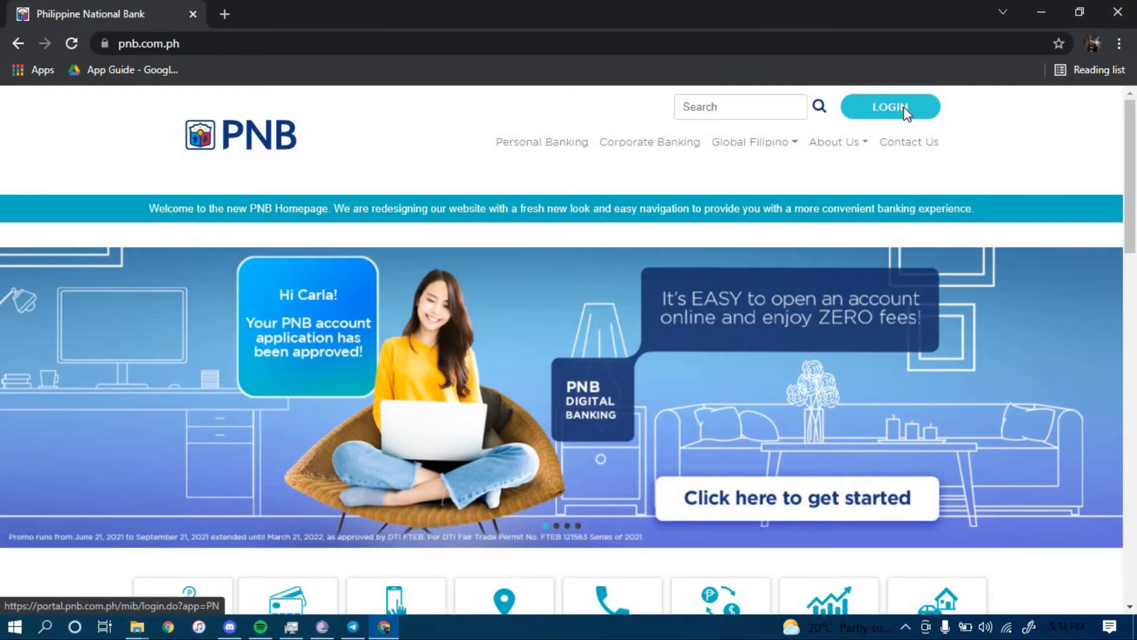
click(890, 106)
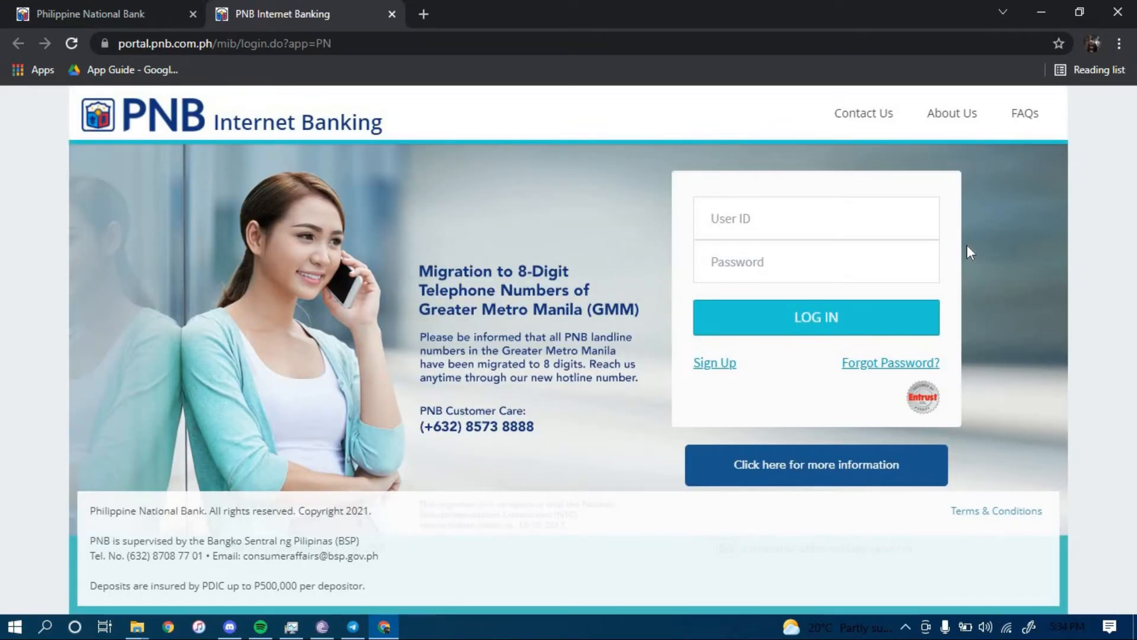
mouse_move(881, 376)
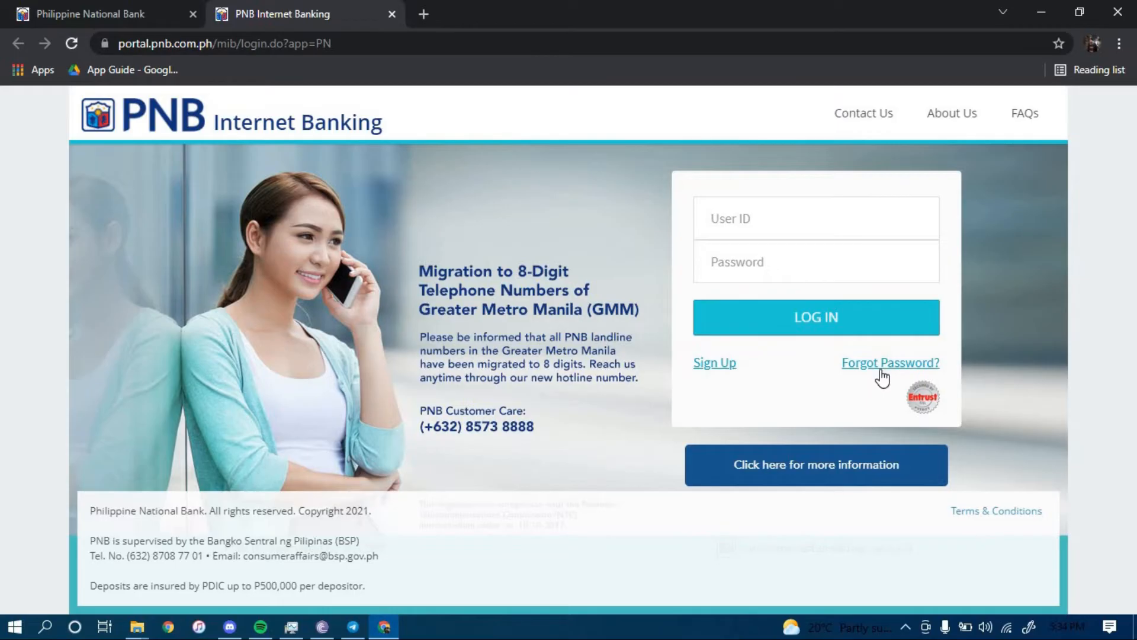
click(891, 363)
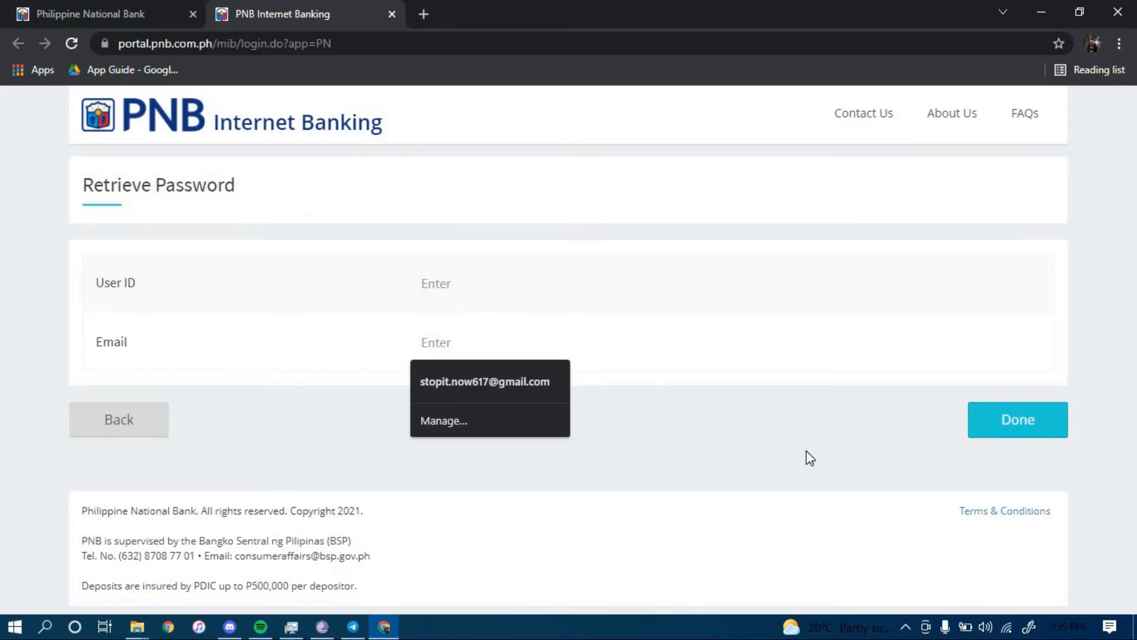
Step: Dismiss the saved email suggestion so the Retrieve Password form stays blank
click(670, 403)
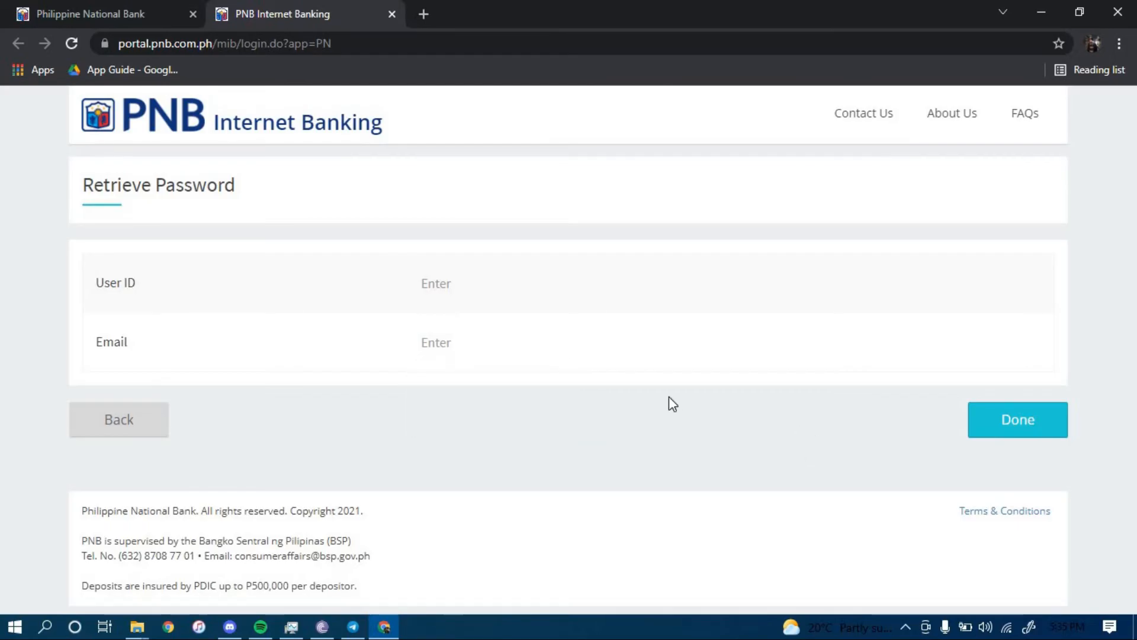
mouse_move(1016, 419)
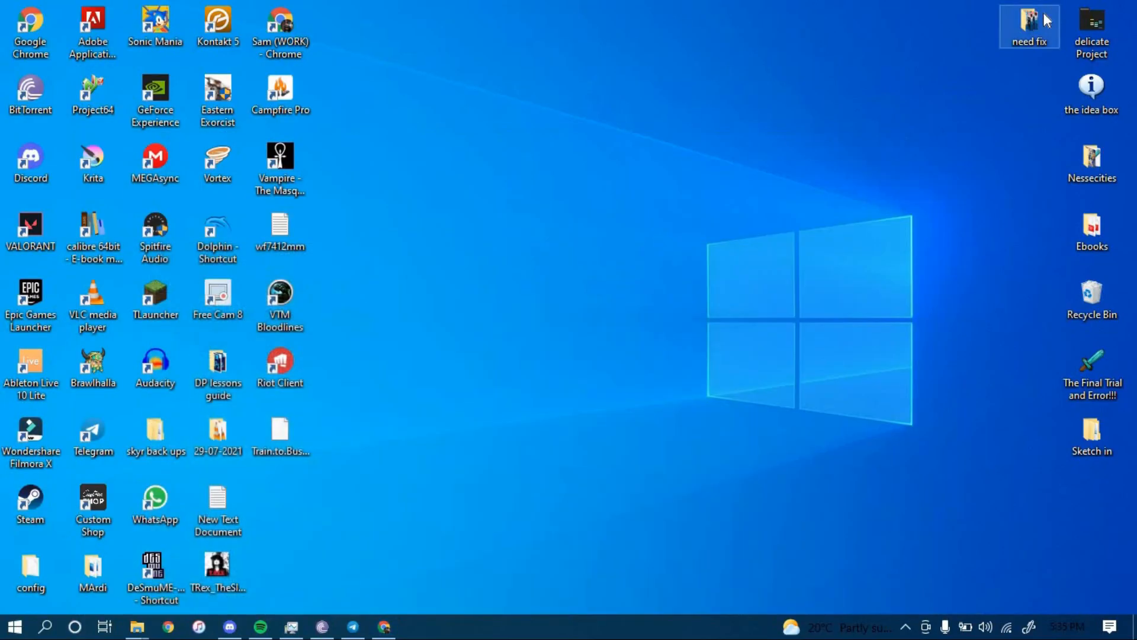
mouse_move(789, 138)
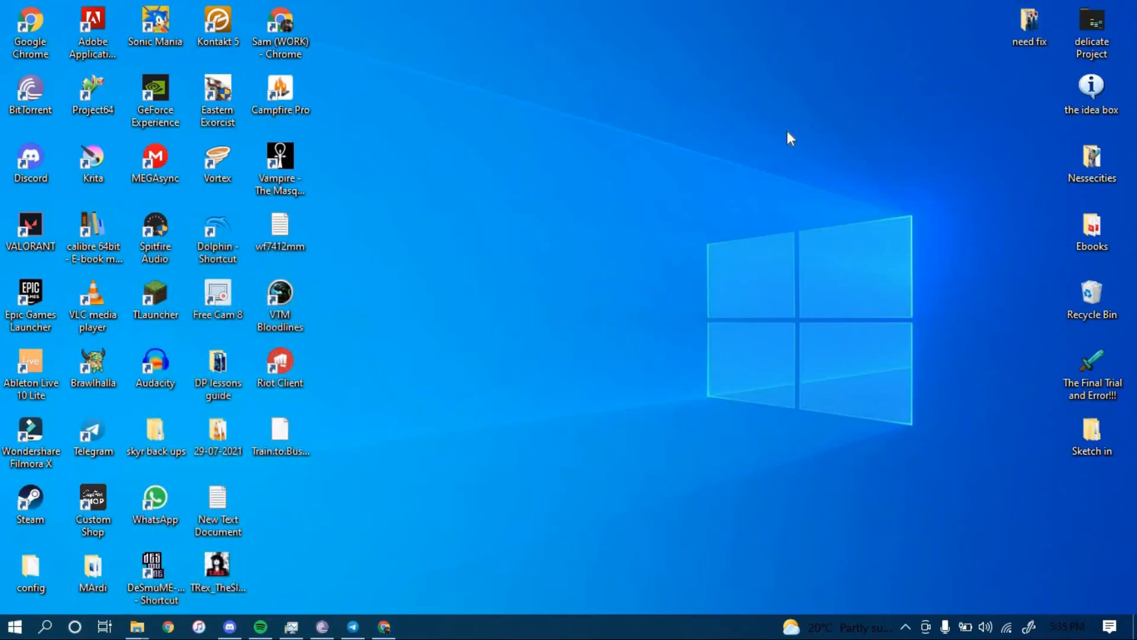